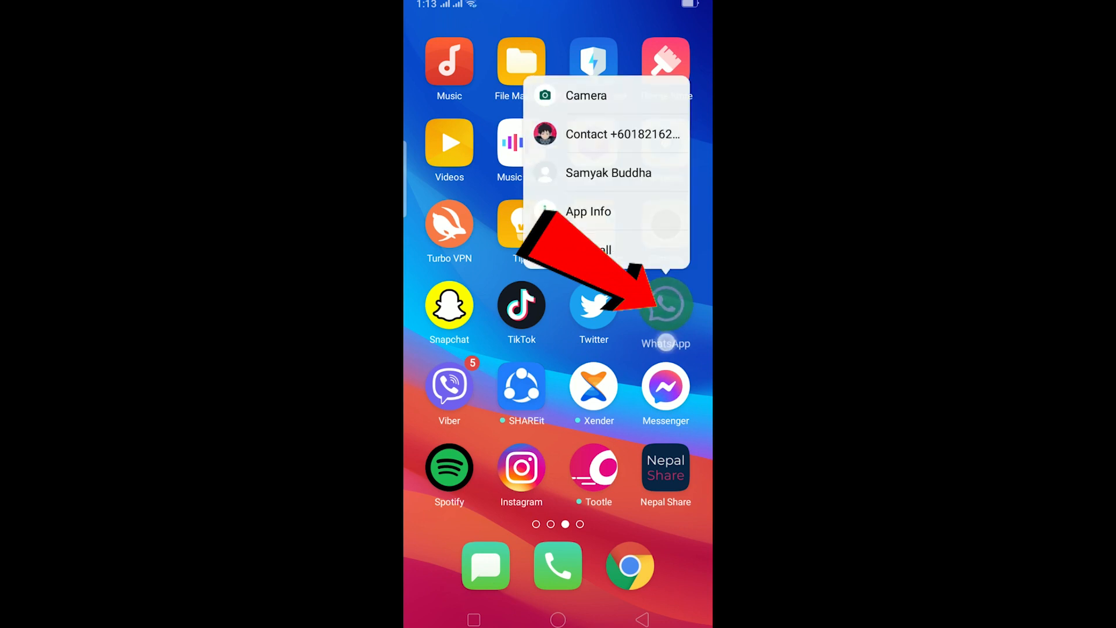
Open WhatsApp's app info from its launcher icon, showing 70.1 MB storage and 1.2 MB cache
{"action": "left_click", "coordinate": [665, 307]}
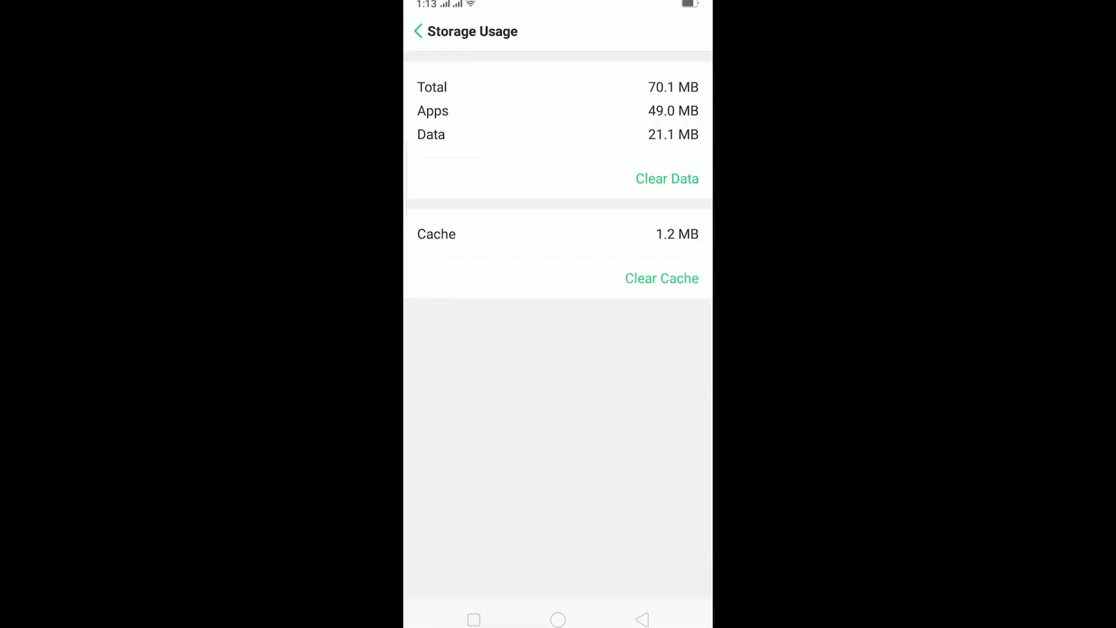
Clear WhatsApp's 1.2 MB cache to 0 B, then go to its notification settings
{"action": "left_click", "coordinate": [660, 278]}
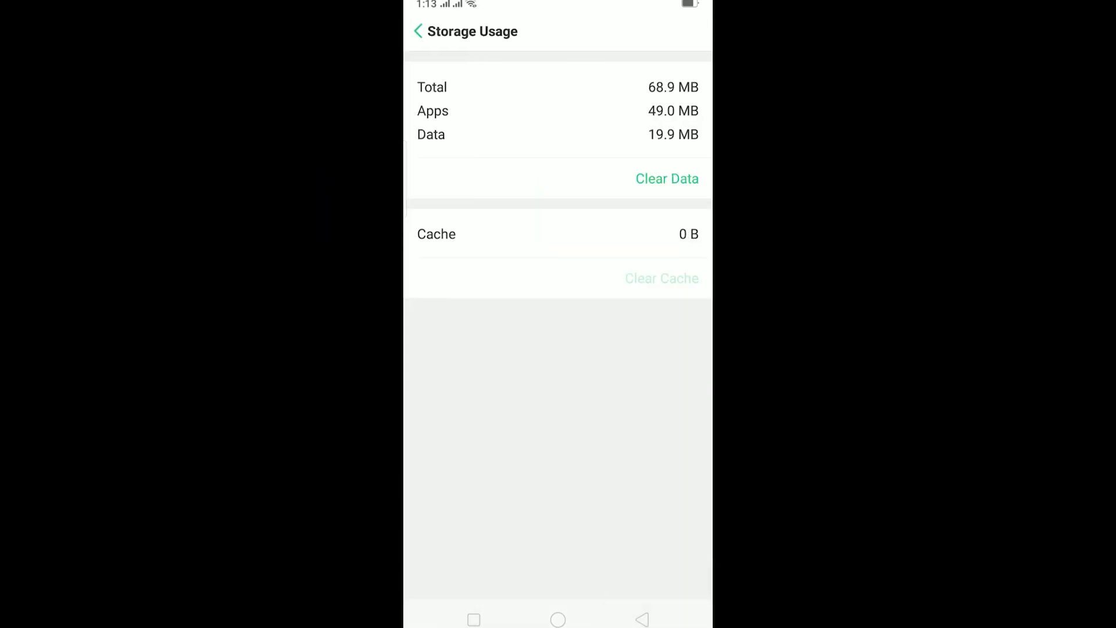
{"action": "left_click", "coordinate": [419, 31]}
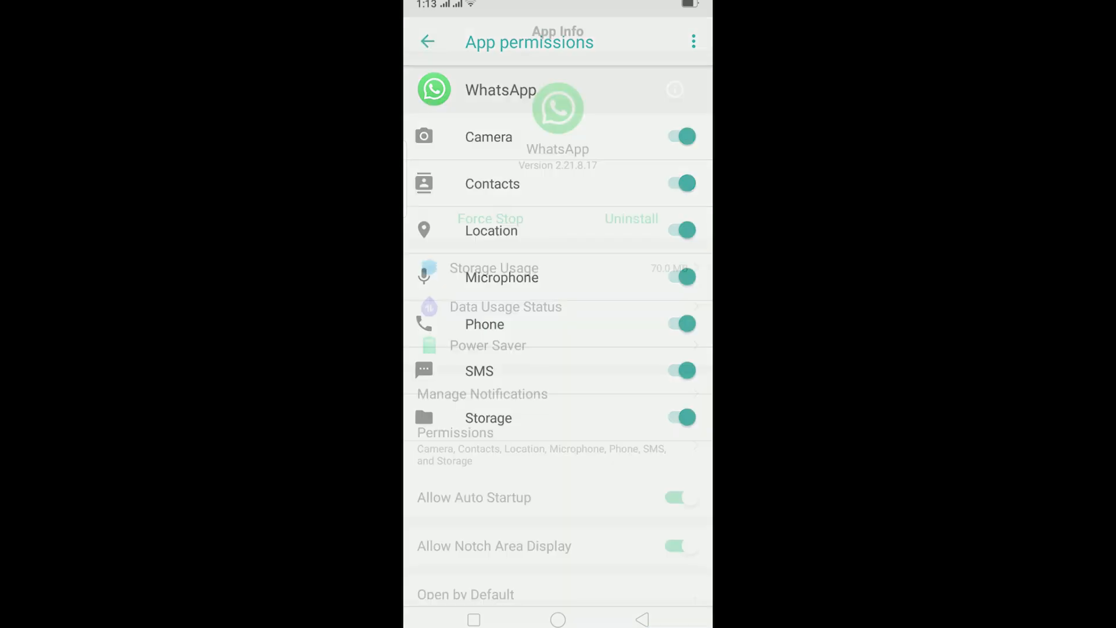
{"action": "left_click", "coordinate": [427, 41]}
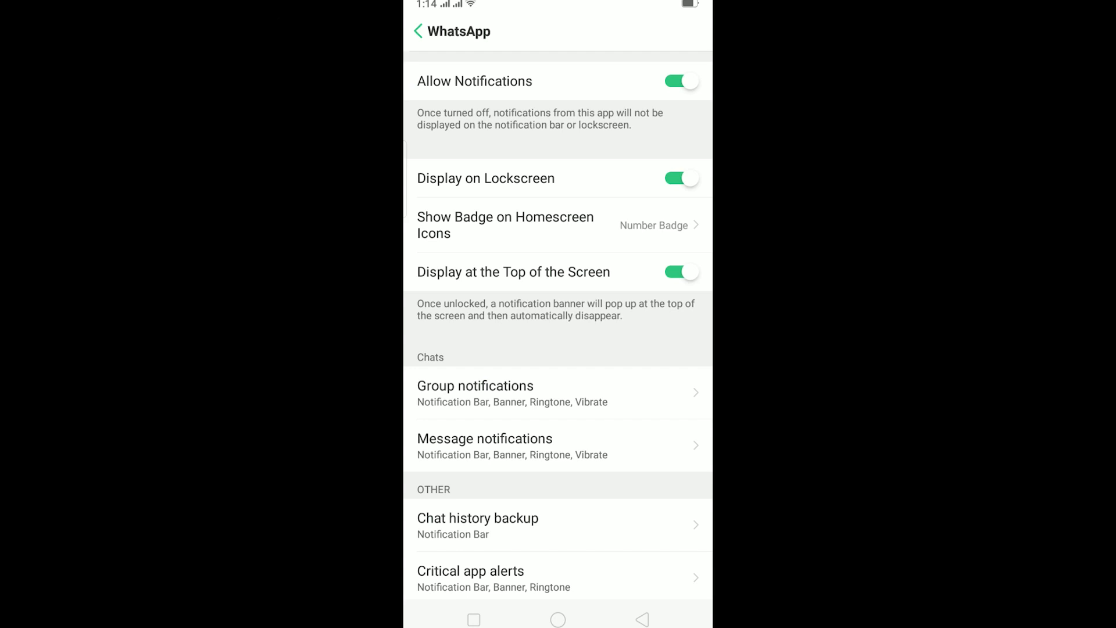
Switch WhatsApp's Allow Notifications off and back on, then return to app info
{"action": "left_click", "coordinate": [680, 80]}
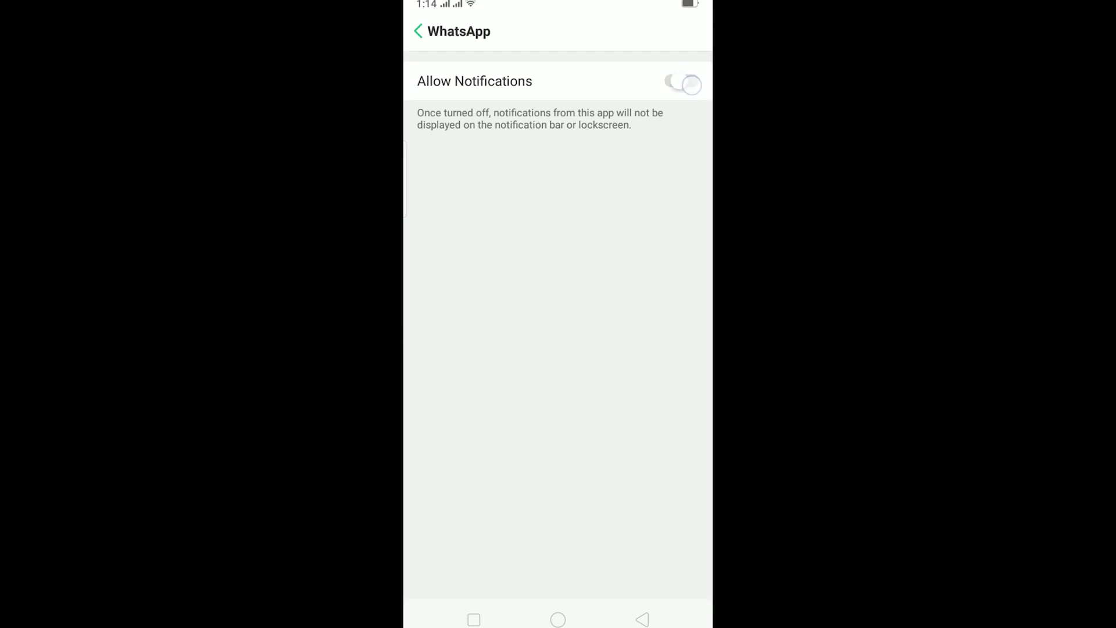
{"action": "left_click", "coordinate": [681, 84]}
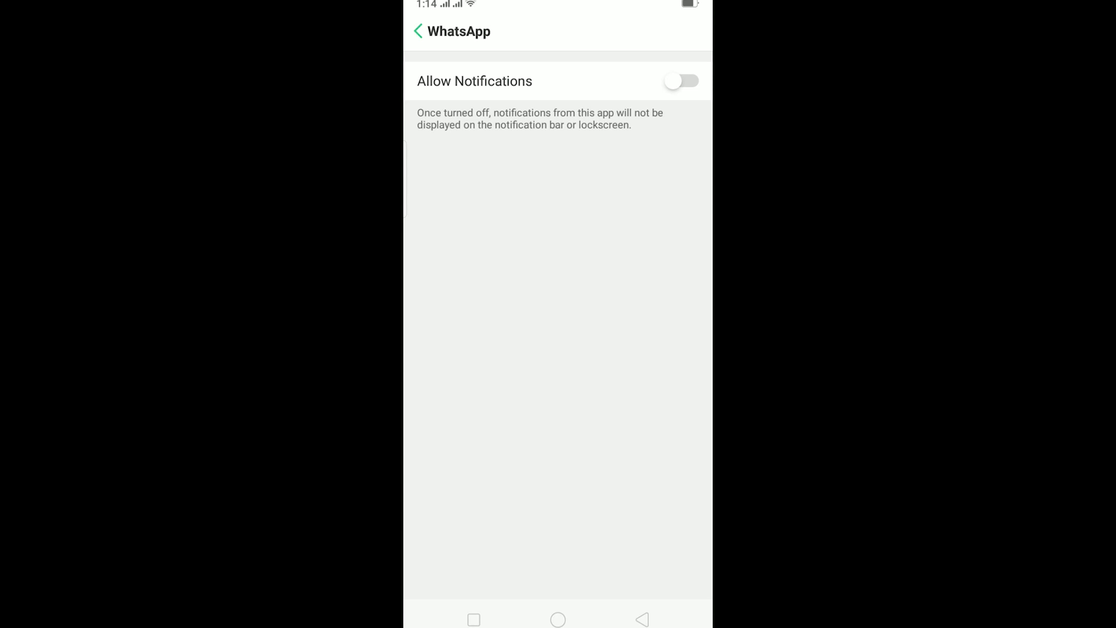
{"action": "left_click", "coordinate": [680, 80]}
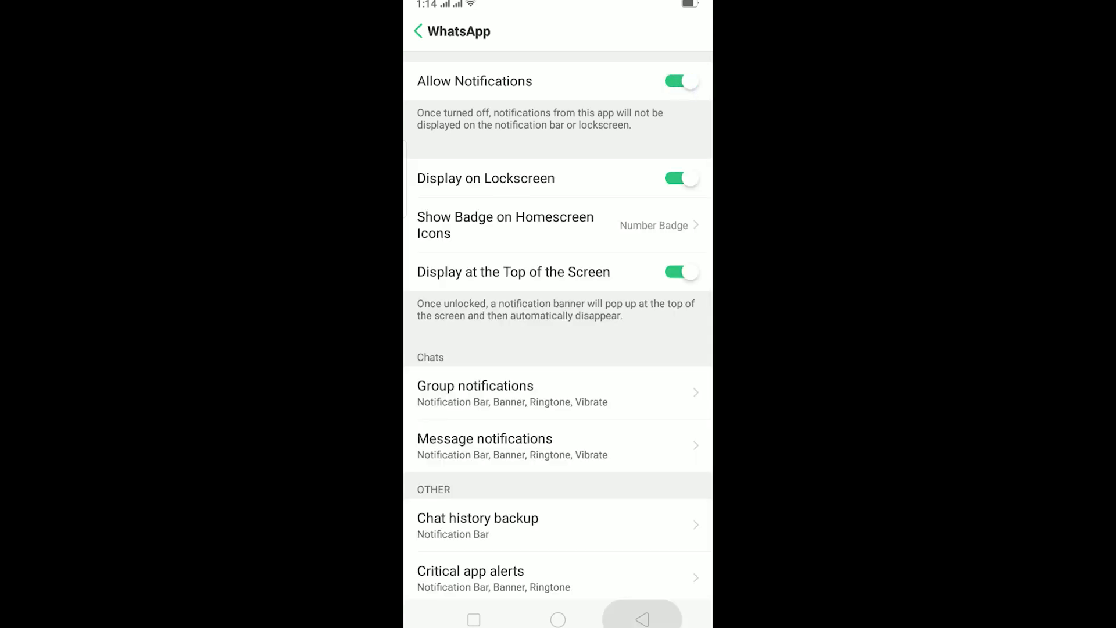
{"action": "left_click", "coordinate": [418, 30]}
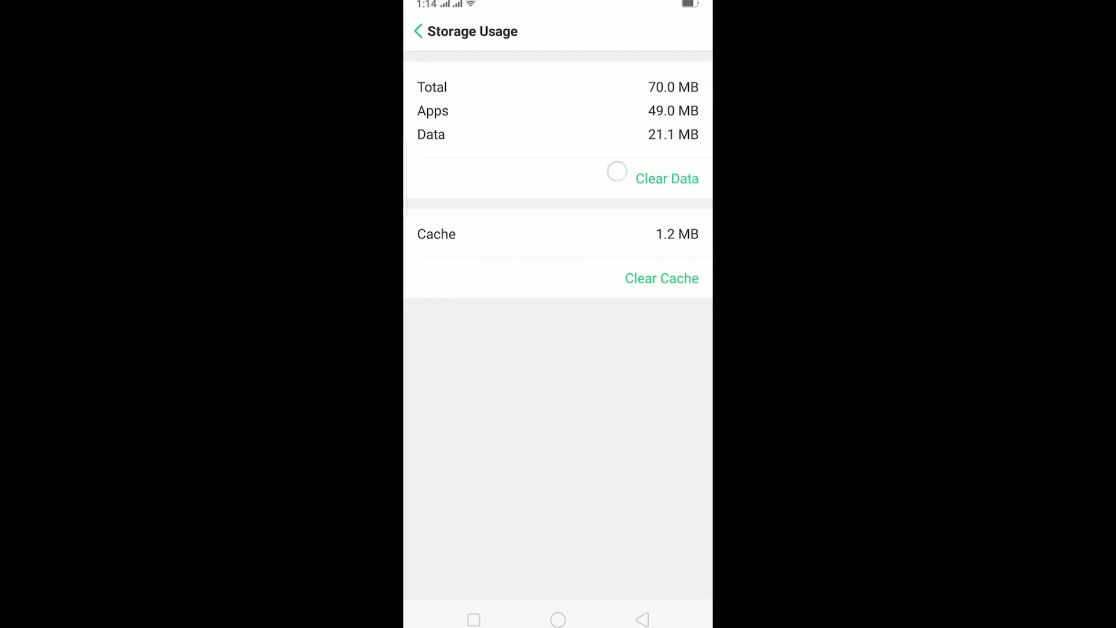
Answer the Clear Data warning, leaving WhatsApp's data at 21.1 MB, then go home
{"action": "left_click", "coordinate": [666, 179]}
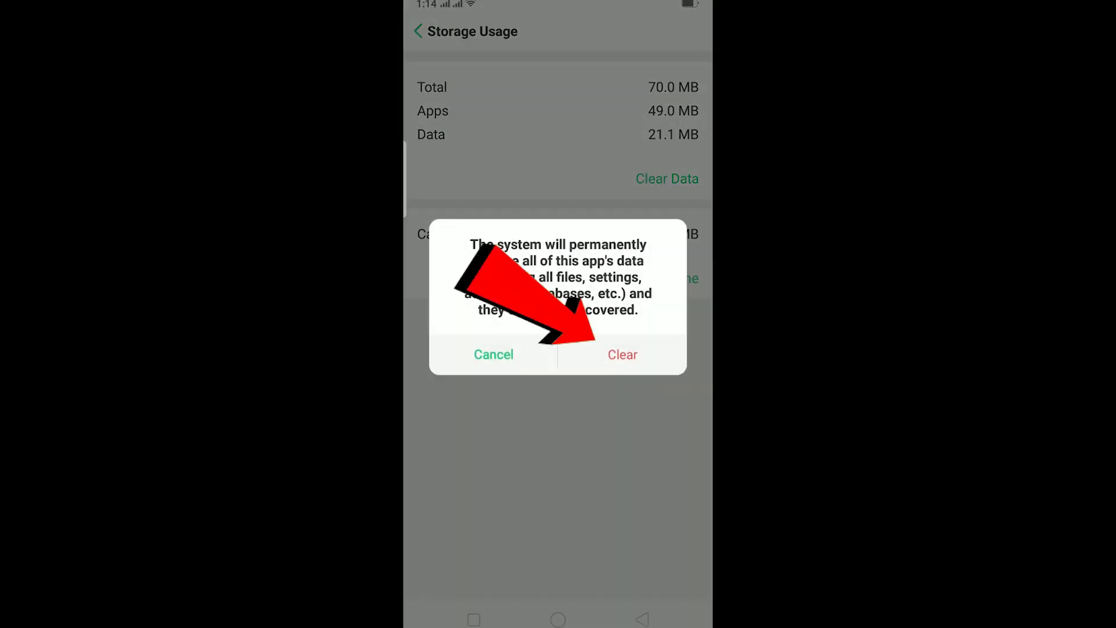
{"action": "left_click", "coordinate": [620, 354]}
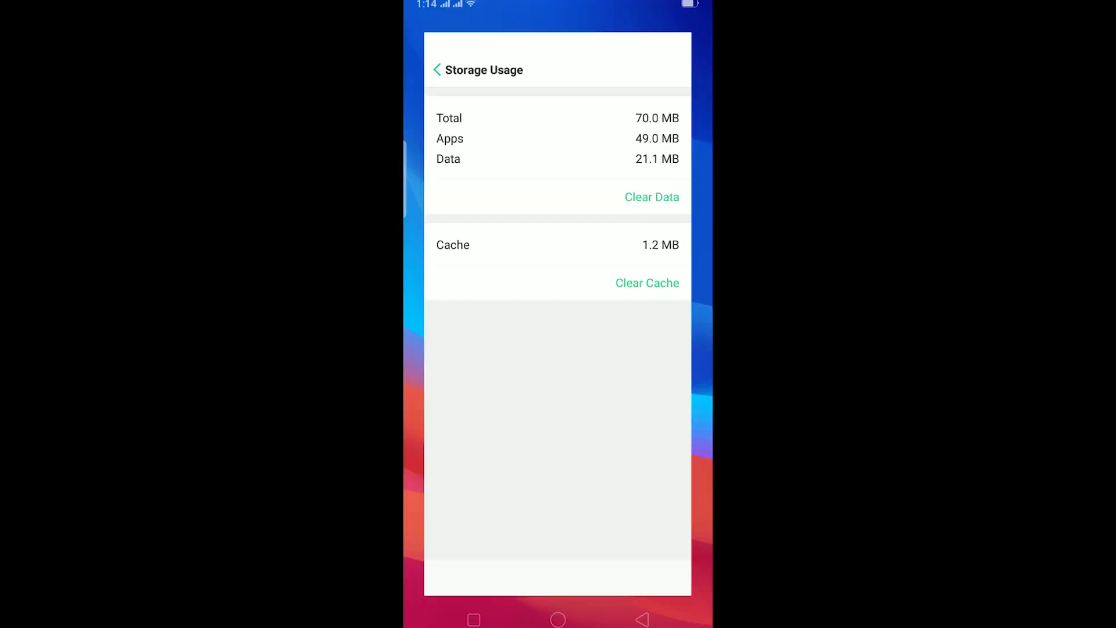
{"action": "left_click", "coordinate": [557, 619]}
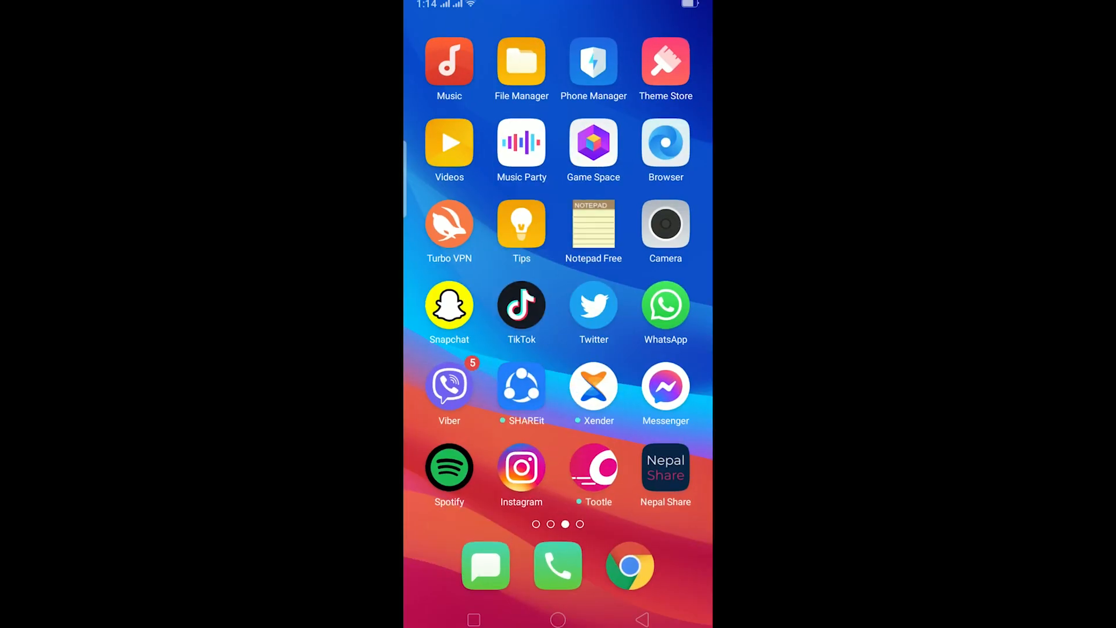